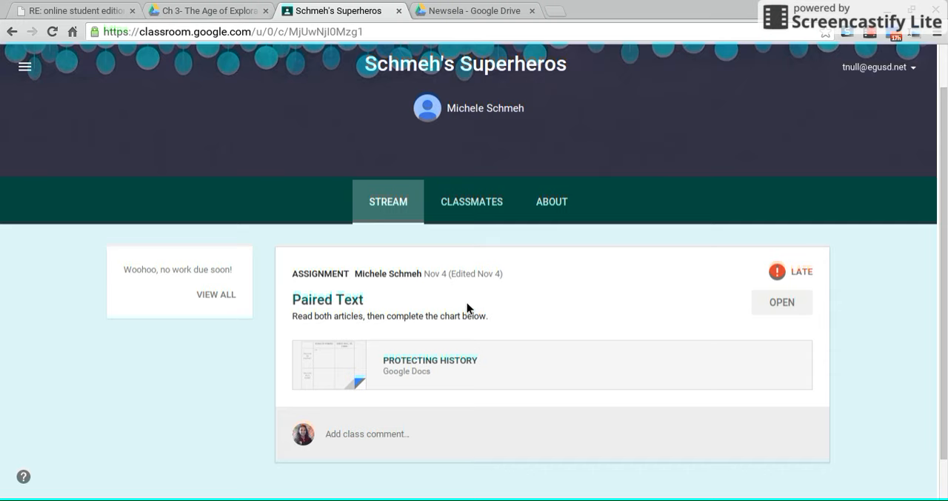
{"action": "mouse_move", "coordinate": [550, 266]}
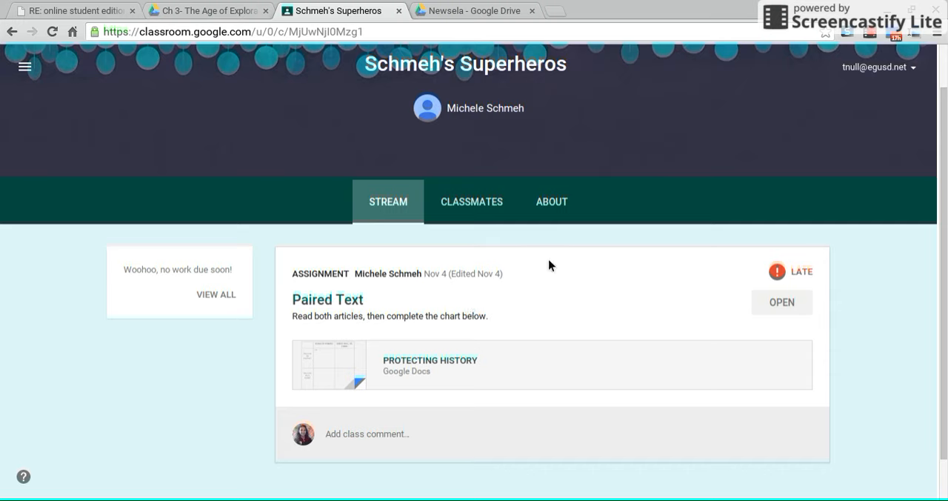
{"action": "mouse_move", "coordinate": [811, 304]}
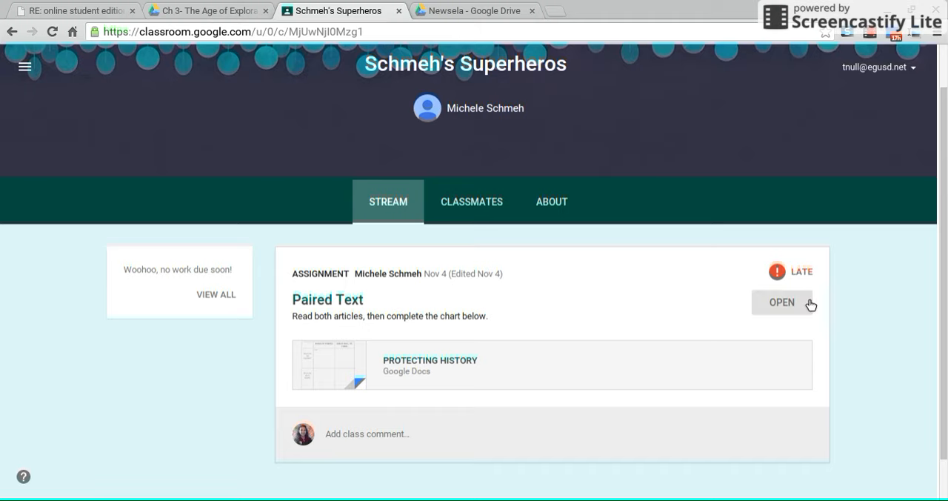
- Open the Paired Text assignment and list the options for adding work
{"action": "left_click", "coordinate": [780, 302]}
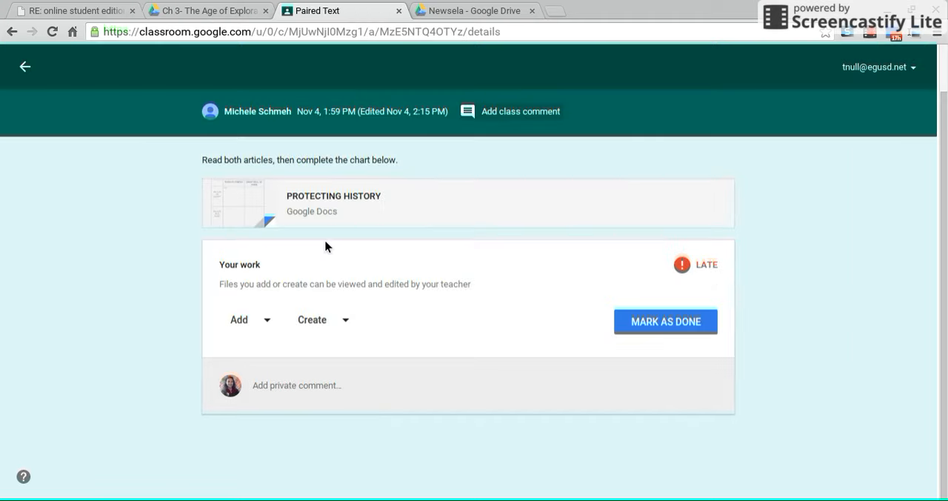
{"action": "mouse_move", "coordinate": [264, 323]}
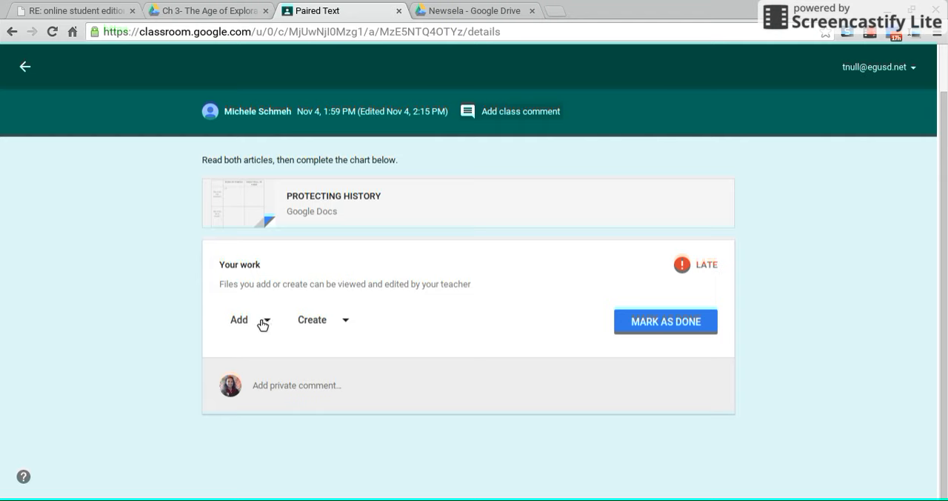
{"action": "left_click", "coordinate": [239, 319]}
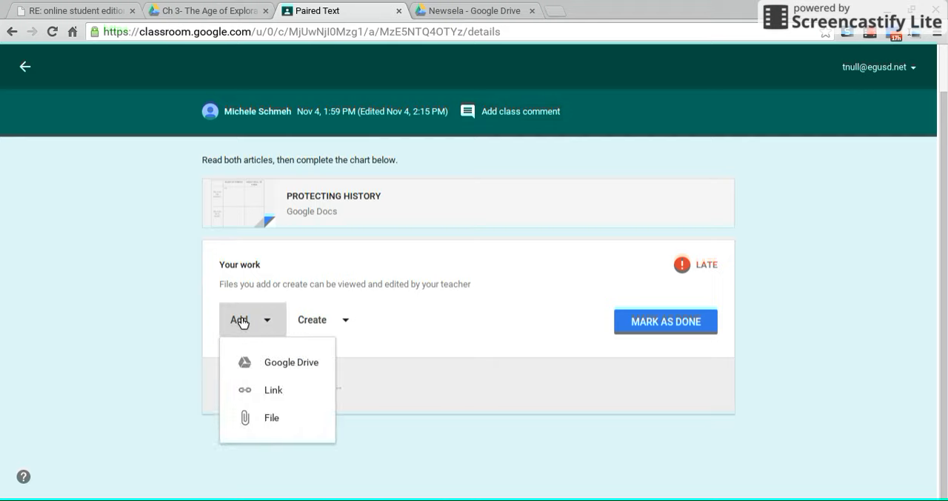
- Attach the Protecting History PDF from Drive's 5th Grade Curriculum folder
{"action": "left_click", "coordinate": [291, 362]}
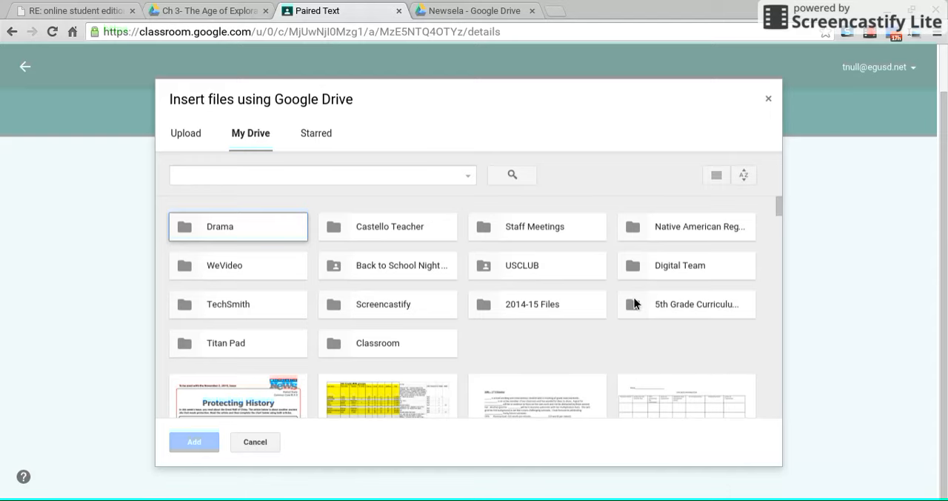
{"action": "double_click", "coordinate": [686, 304]}
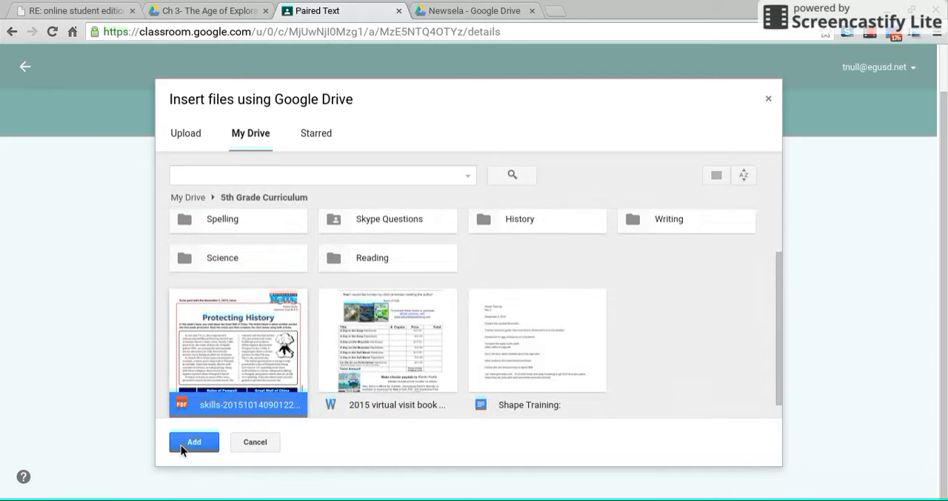
{"action": "left_click", "coordinate": [193, 442]}
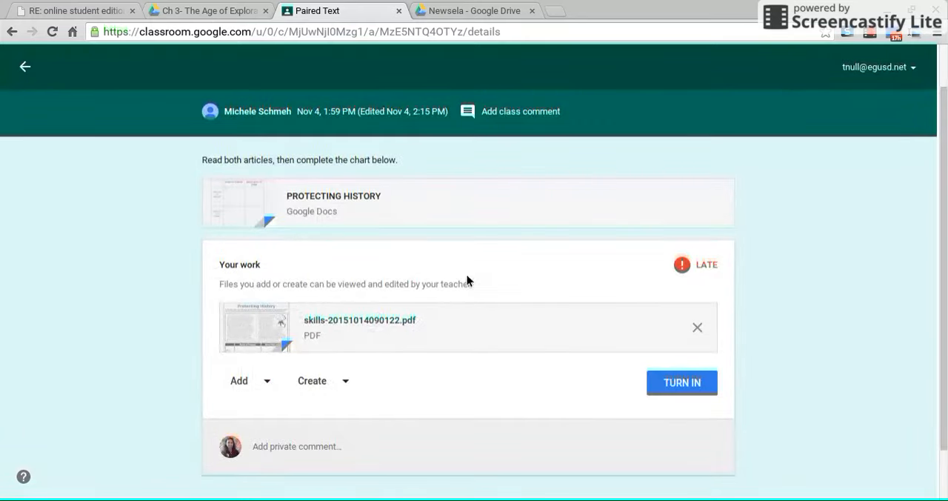
{"action": "mouse_move", "coordinate": [681, 383]}
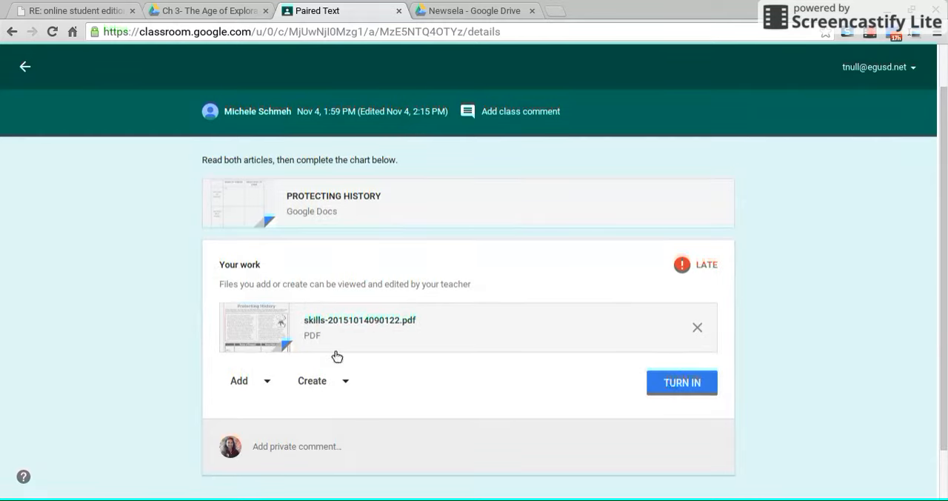
{"action": "mouse_move", "coordinate": [317, 383]}
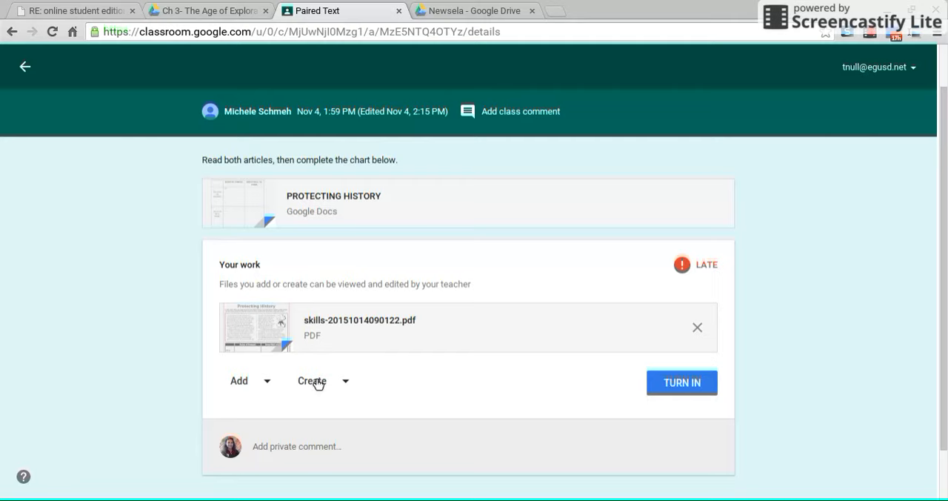
{"action": "left_click", "coordinate": [311, 380]}
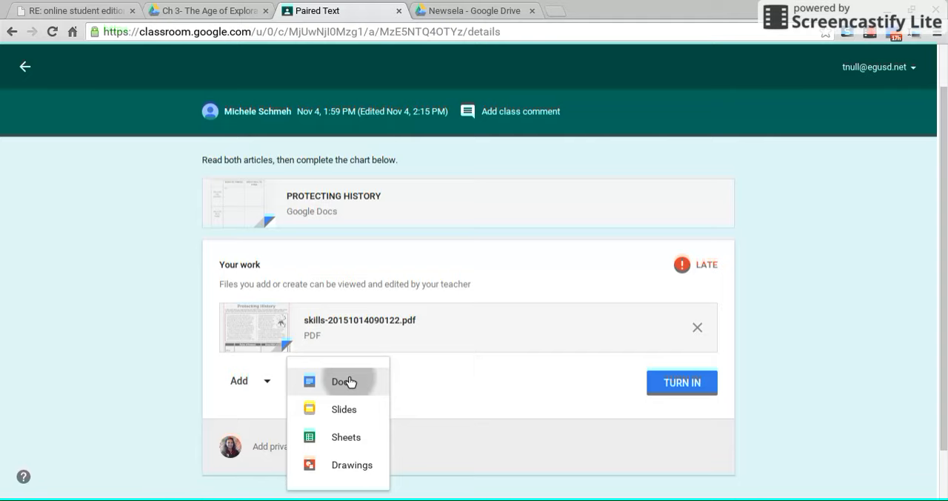
{"action": "left_click", "coordinate": [343, 381]}
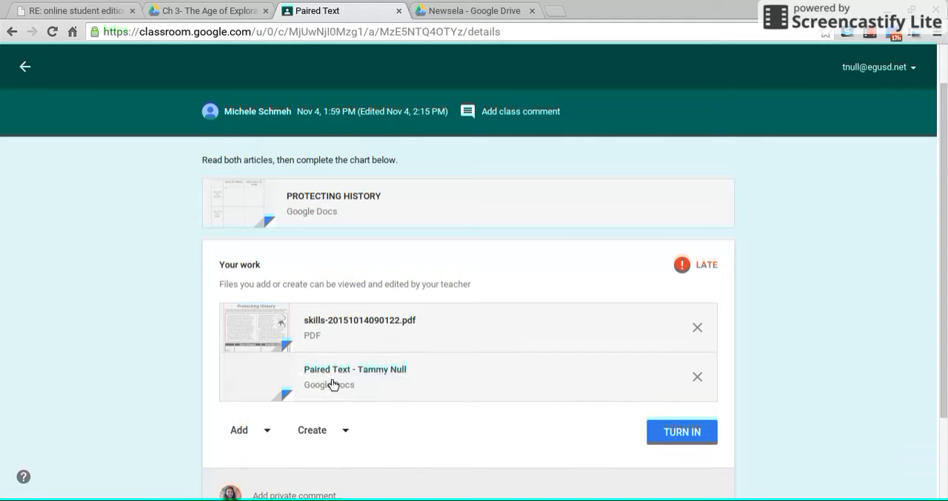
{"action": "left_click", "coordinate": [355, 369]}
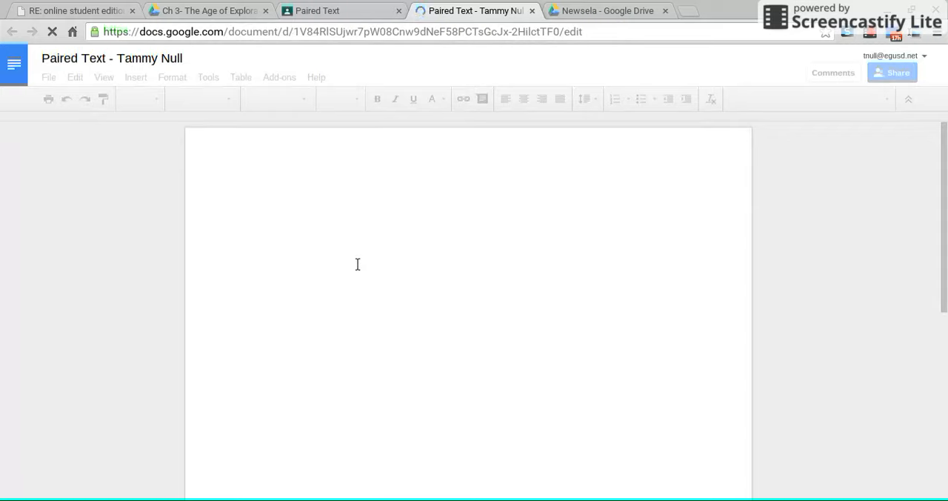
{"action": "mouse_move", "coordinate": [559, 84]}
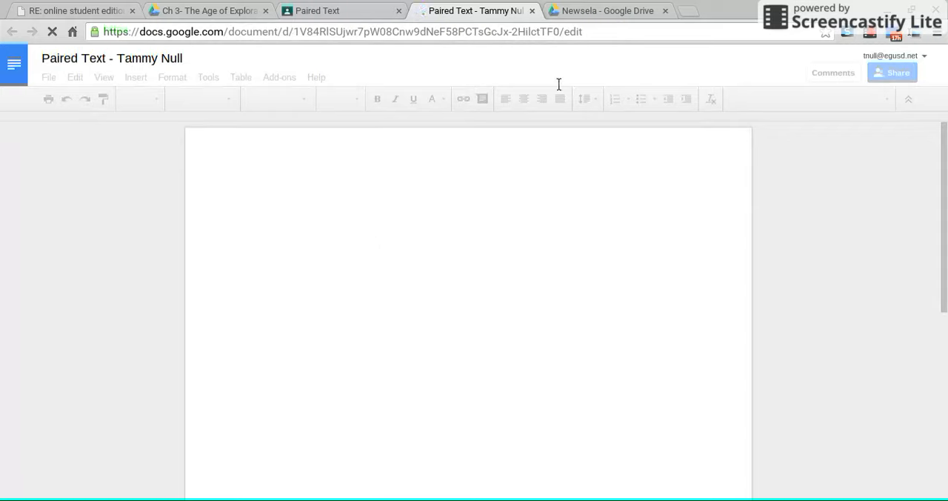
{"action": "mouse_move", "coordinate": [467, 240]}
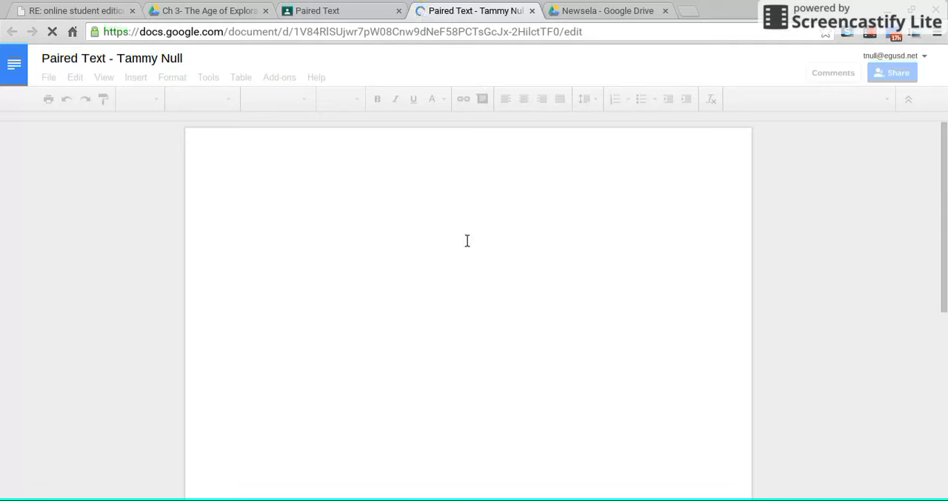
{"action": "mouse_move", "coordinate": [461, 319]}
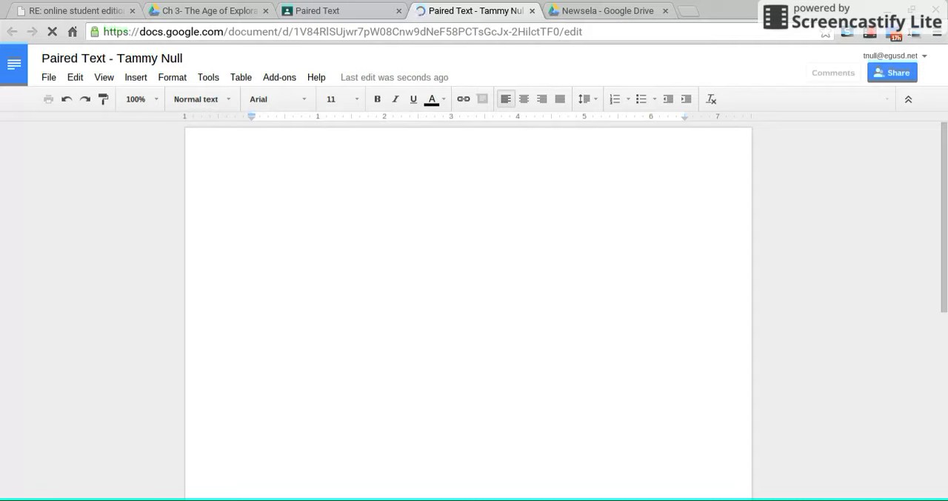
{"action": "left_click", "coordinate": [253, 200]}
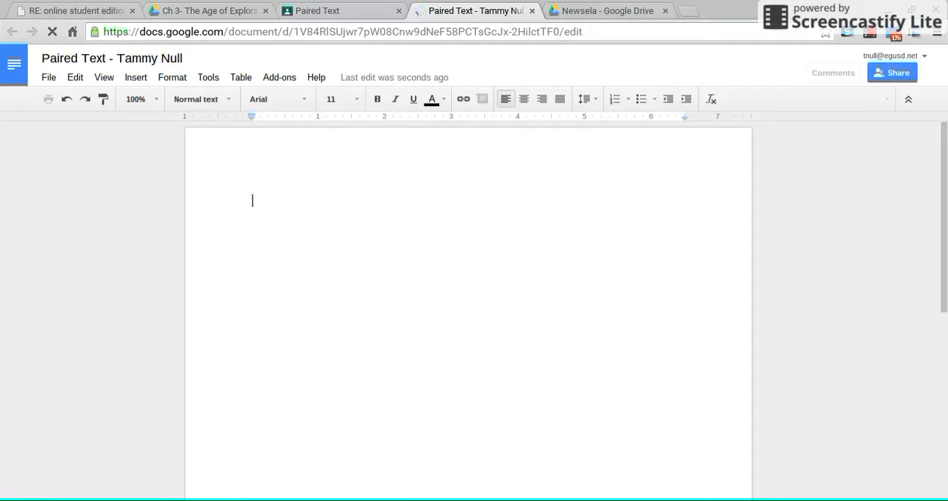
{"action": "type", "text": "jfaskjdfajfijnr"}
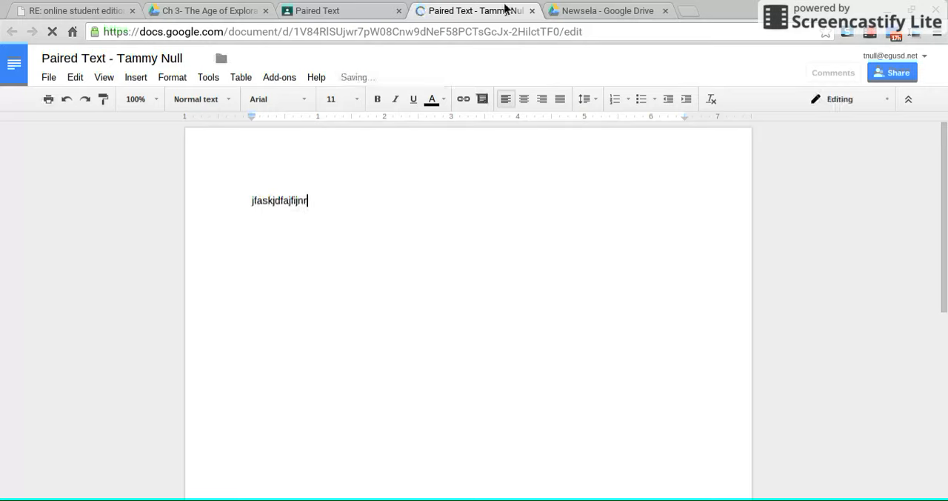
{"action": "type", "text": "rfdsandjfkajii"}
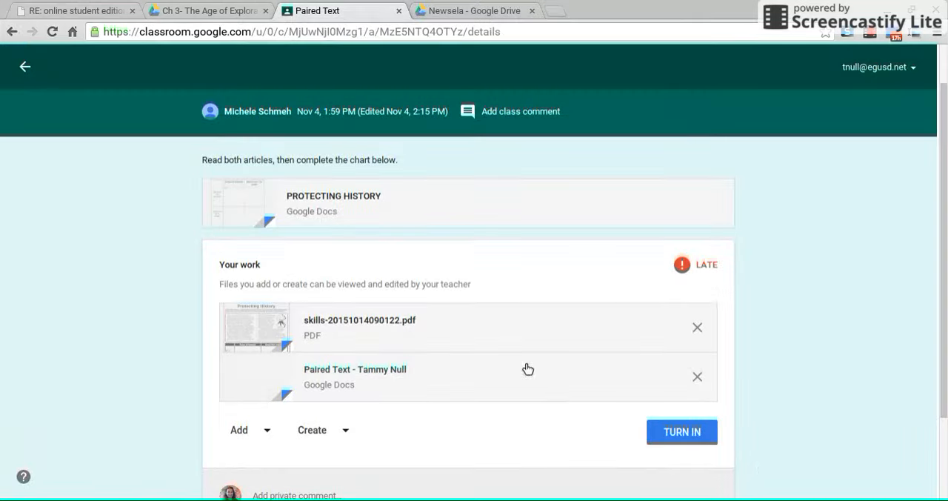
{"action": "mouse_move", "coordinate": [651, 339]}
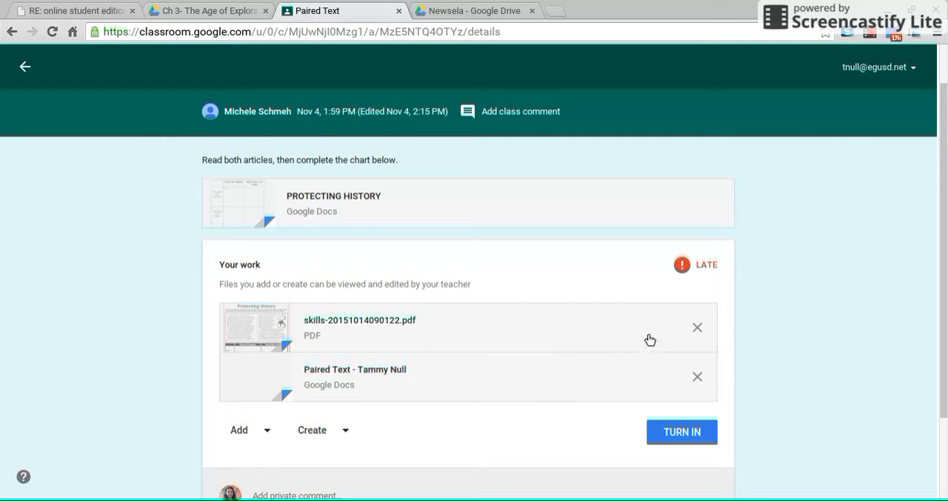
{"action": "mouse_move", "coordinate": [718, 492]}
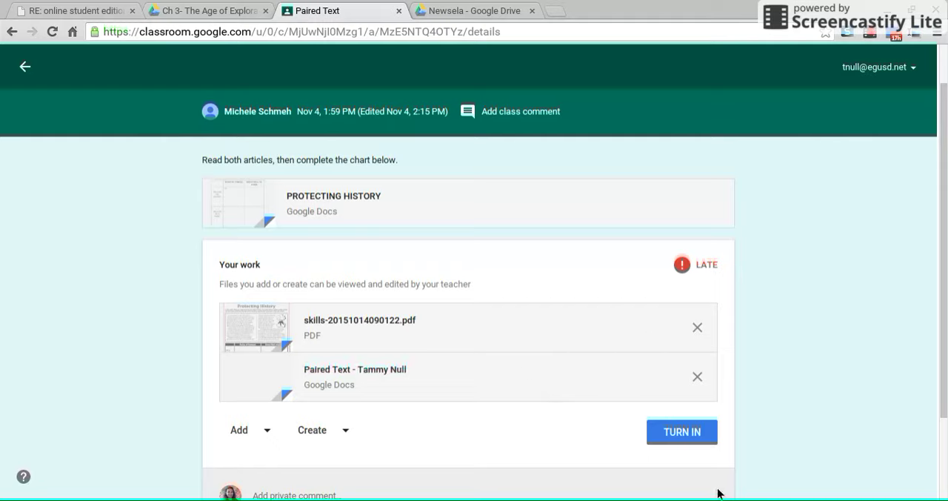